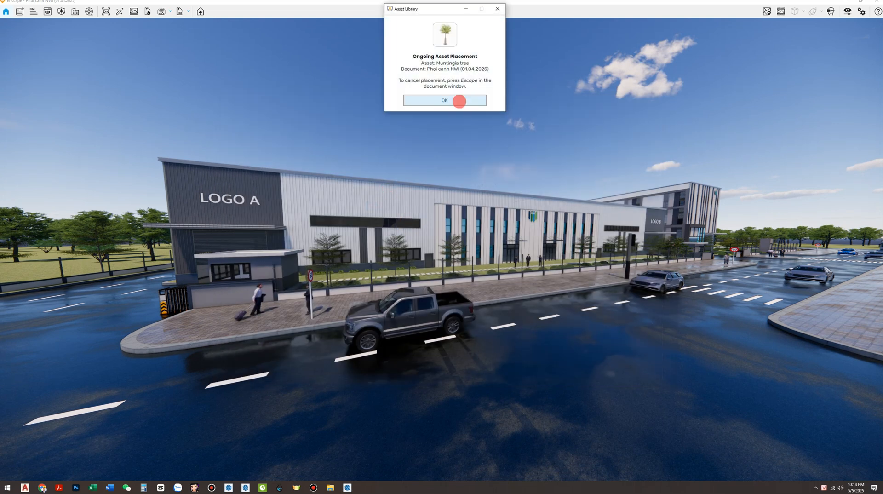
# Acknowledge Enscape's 'Ongoing Asset Placement' notice for the Muntingia tree
pyautogui.click(444, 100)
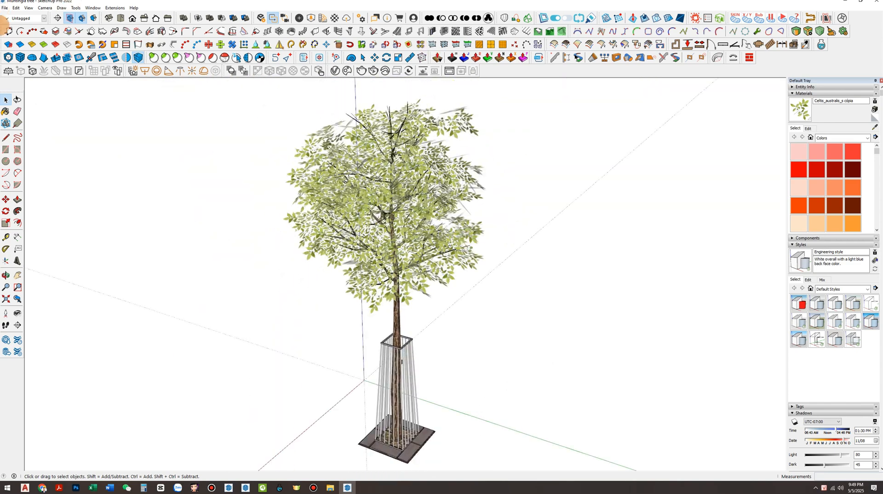
# Export the tree as FBX into the Drive Muntingia tree folder with texture maps off
pyautogui.click(5, 8)
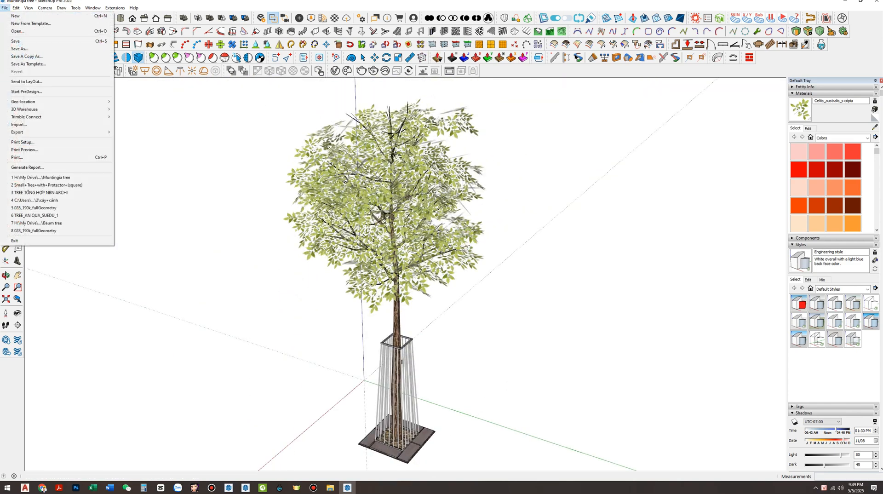
pyautogui.click(17, 132)
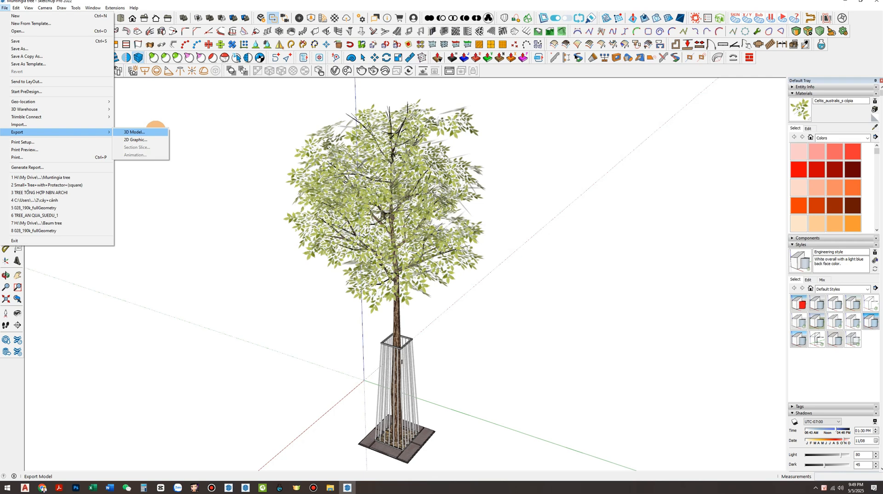
pyautogui.click(134, 132)
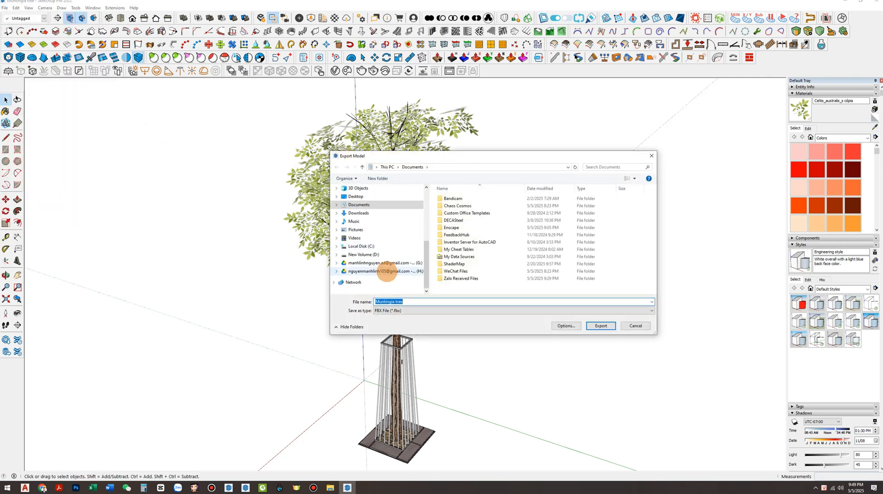
pyautogui.click(384, 271)
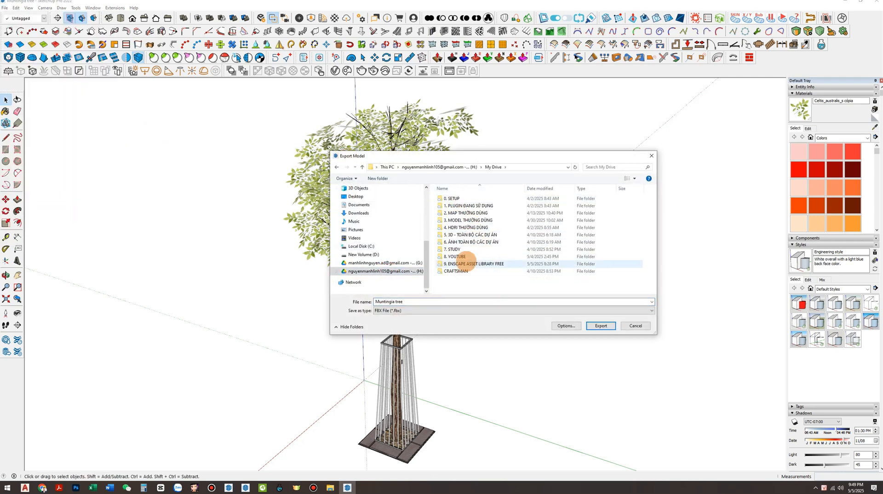
pyautogui.click(467, 220)
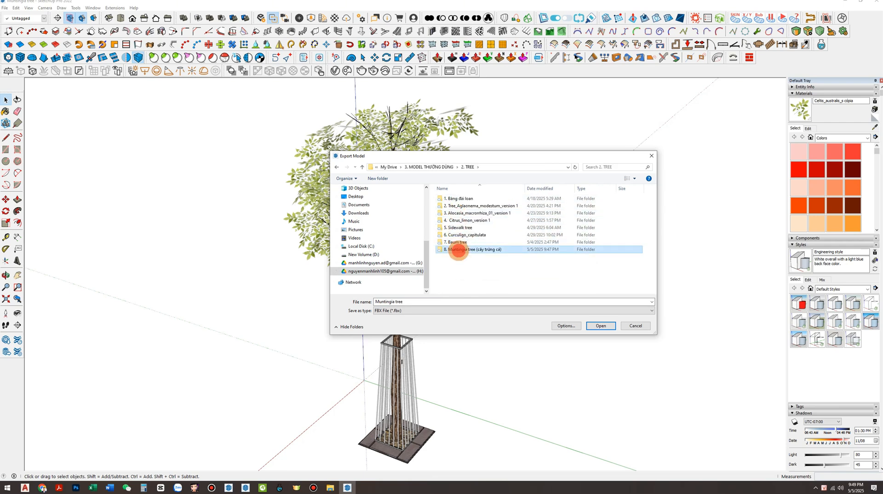
pyautogui.doubleClick(475, 250)
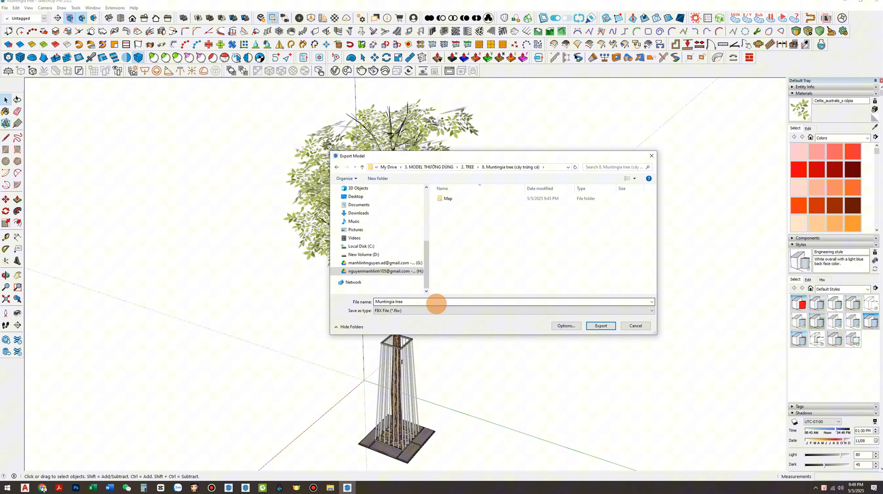
pyautogui.click(565, 326)
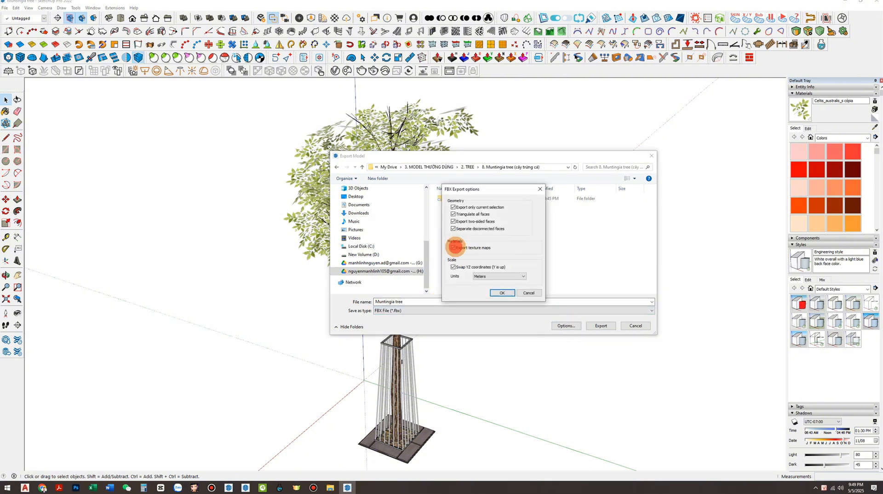
pyautogui.click(453, 248)
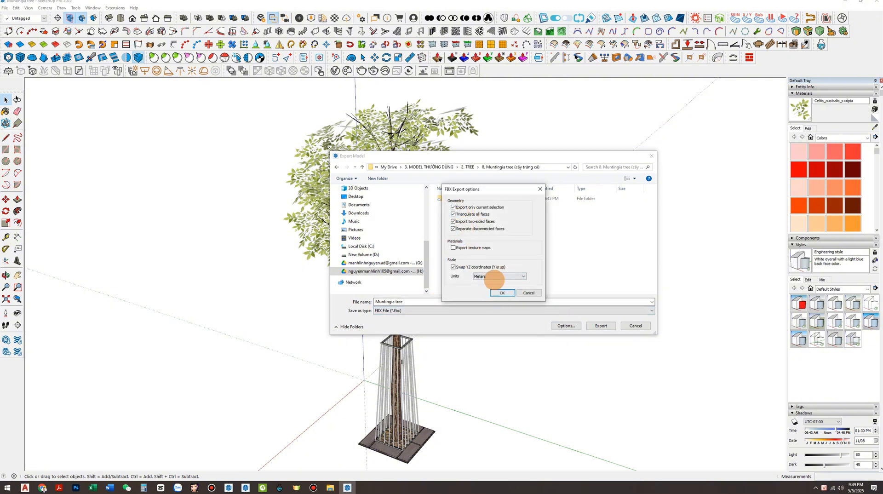
pyautogui.click(502, 293)
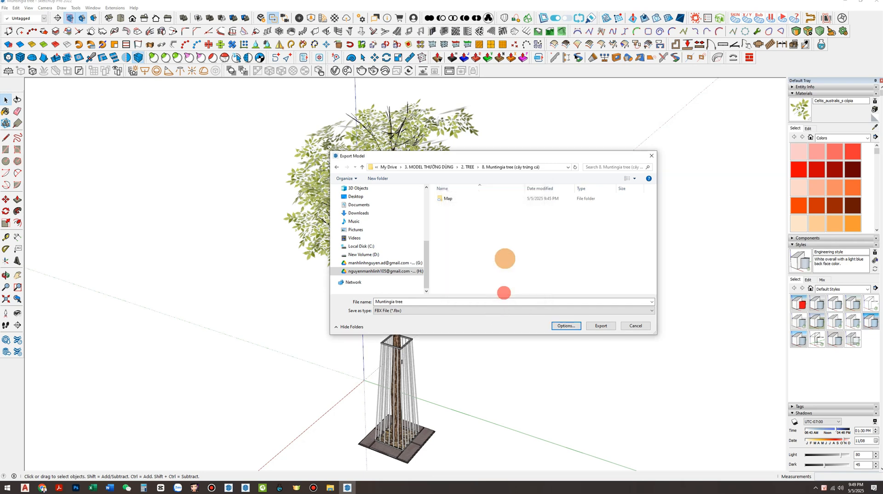
pyautogui.click(601, 326)
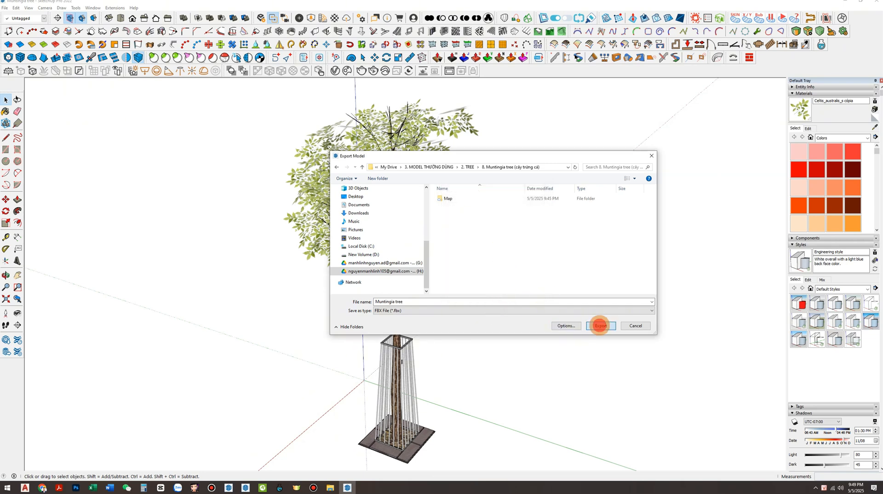
pyautogui.click(601, 326)
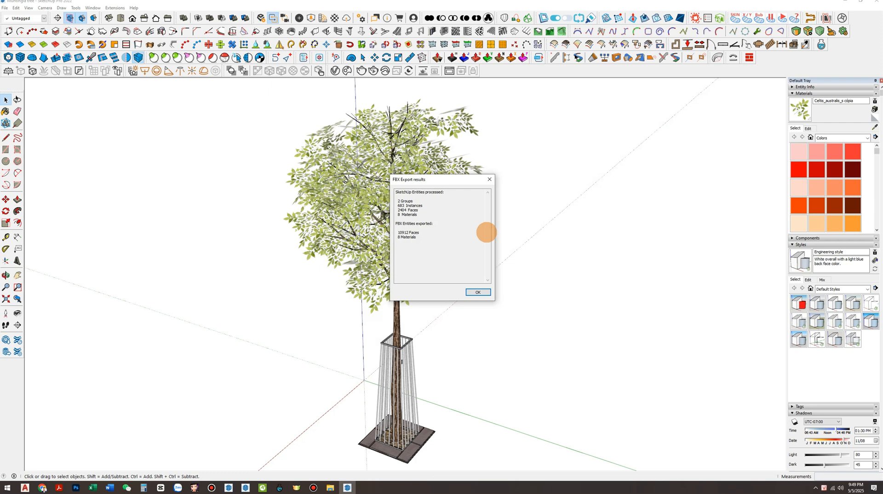
pyautogui.moveTo(477, 292)
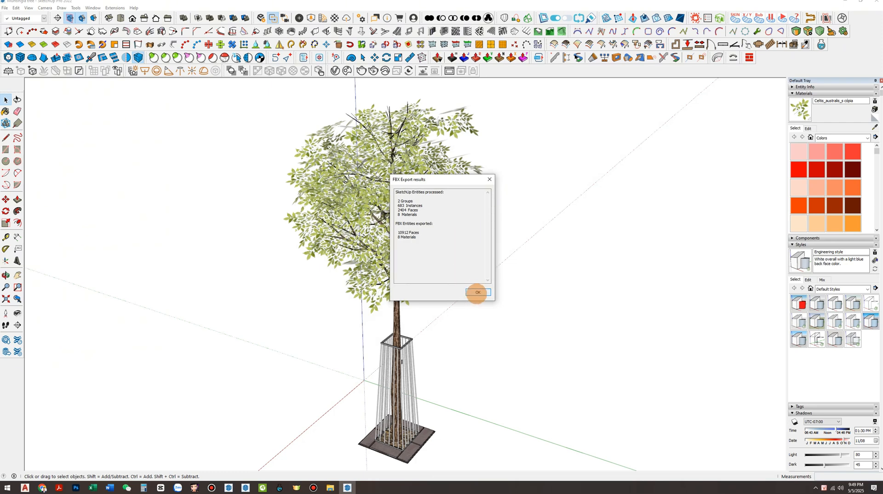
# Export the tree as a V-Ray proxy with 5000 preview faces, overwriting existing files
pyautogui.click(476, 293)
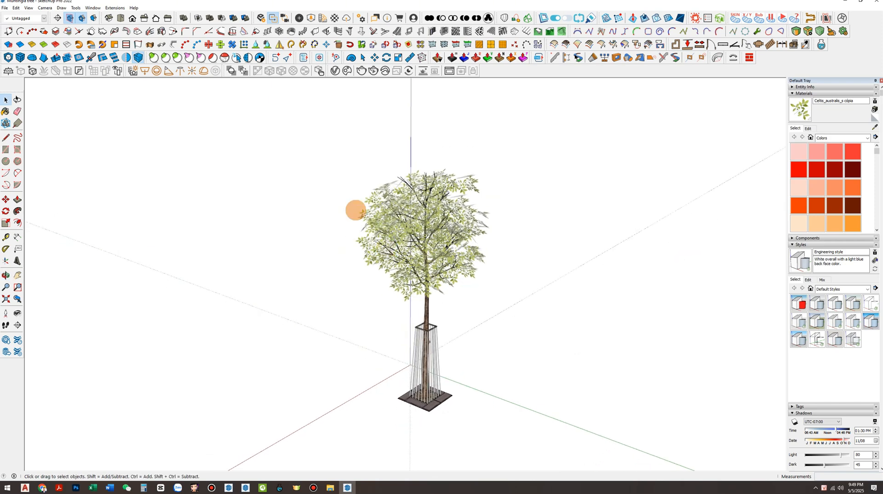
pyautogui.rightClick(425, 189)
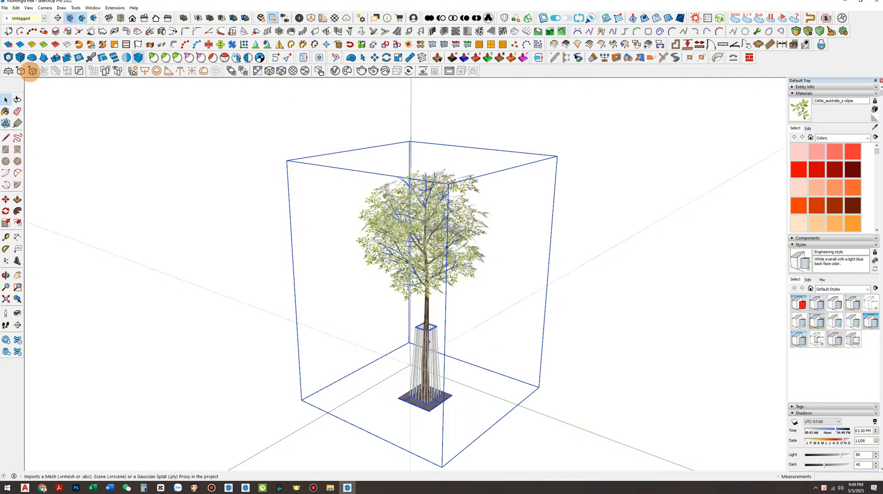
pyautogui.moveTo(21, 70)
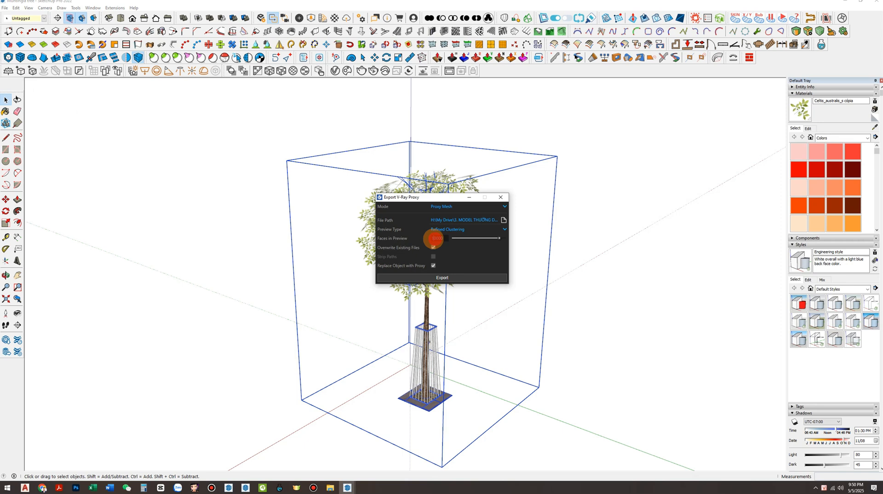
pyautogui.click(434, 248)
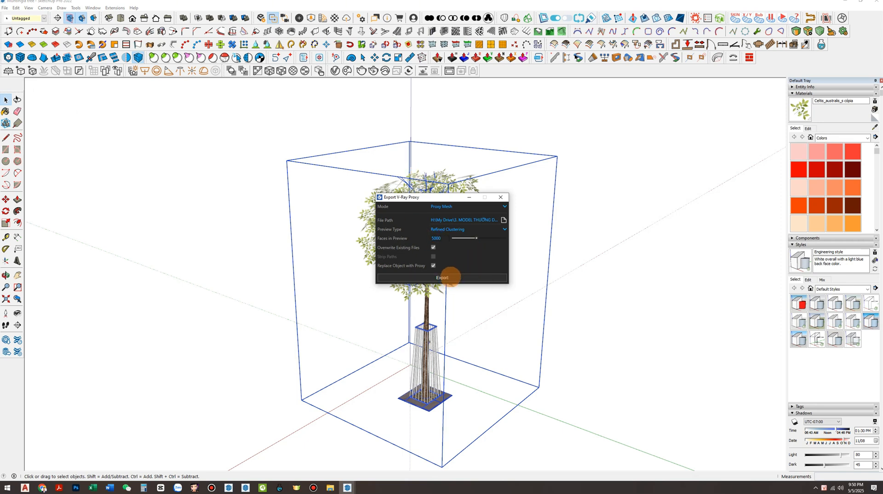
pyautogui.click(442, 277)
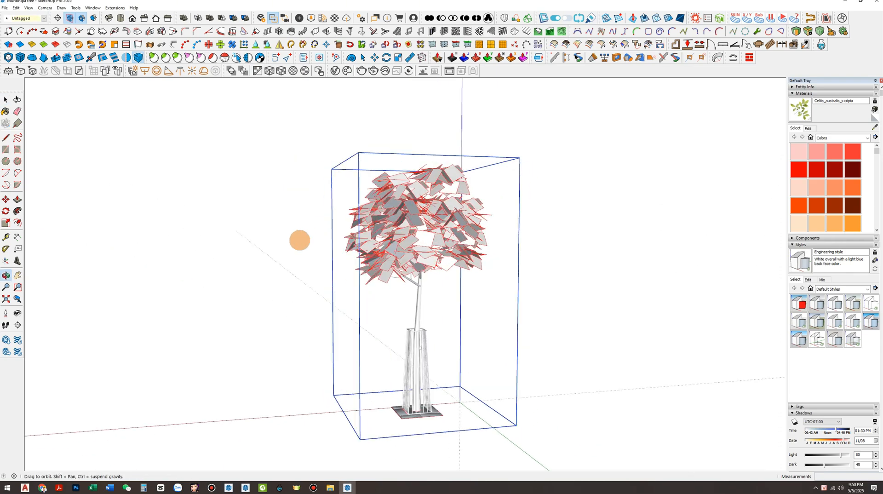
pyautogui.click(6, 100)
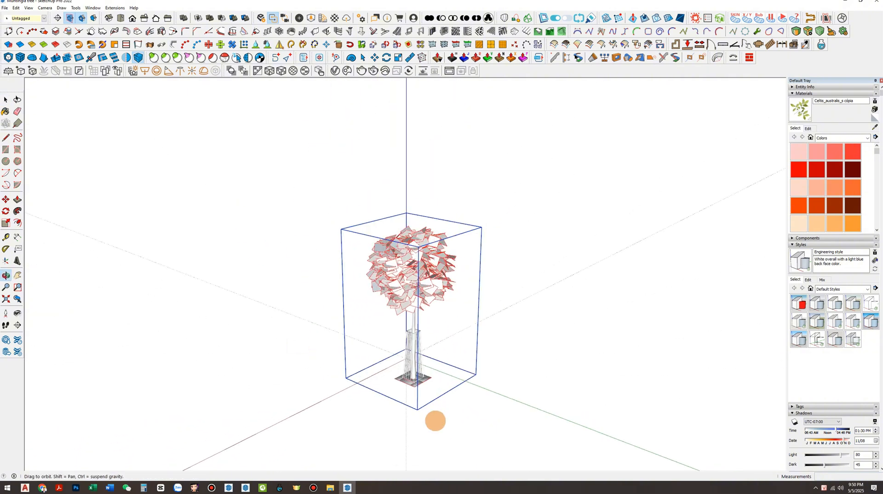
# Export the proxy model as the 'Muntingia tree - Proxy' FBX file
pyautogui.click(4, 7)
pyautogui.write('Muntingia tree - Prox')
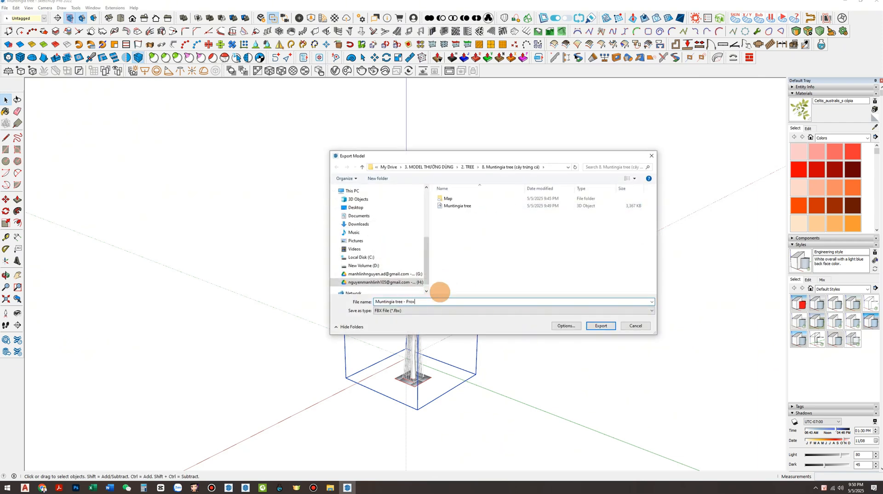
pyautogui.click(566, 326)
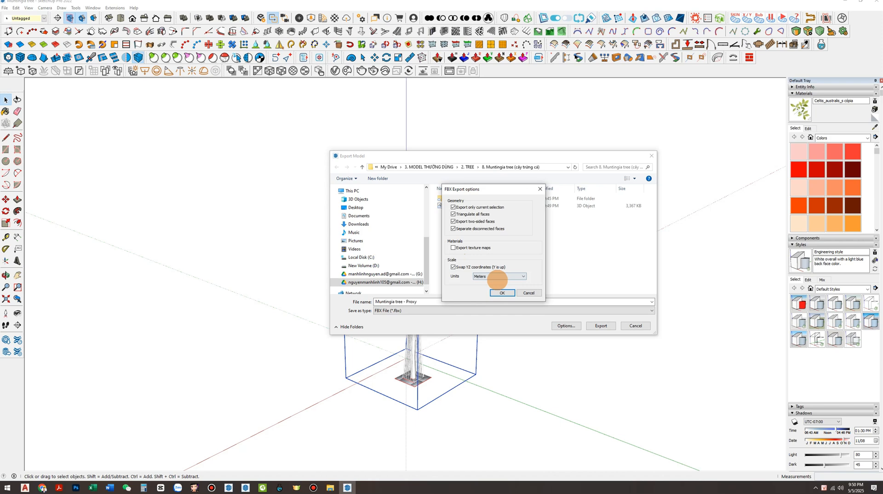
pyautogui.click(502, 293)
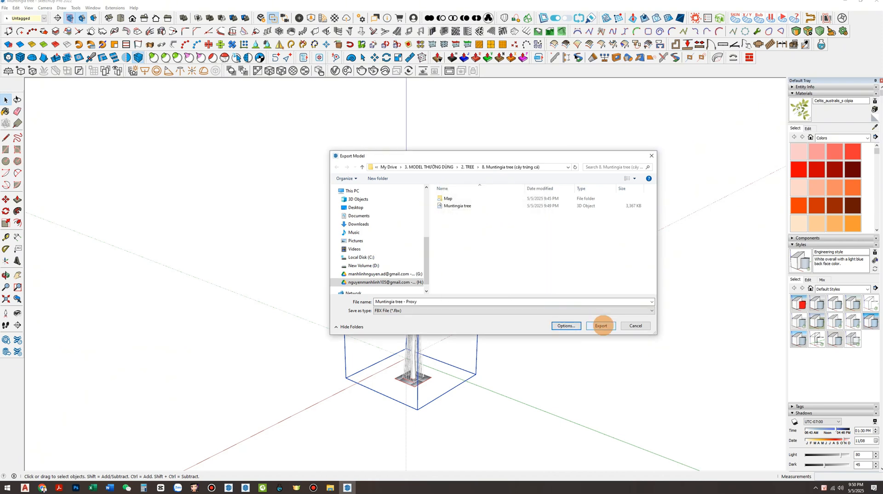
pyautogui.click(602, 326)
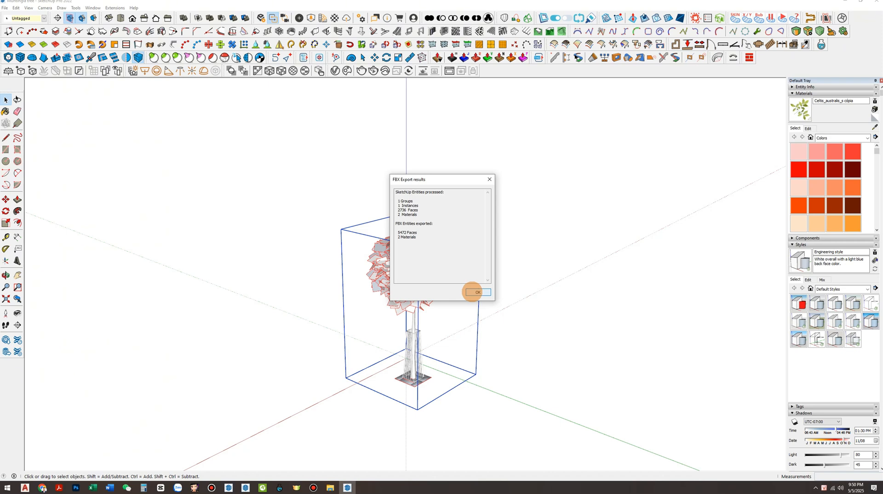
# Start a new custom asset from Enscape's Custom Assets library
pyautogui.click(477, 292)
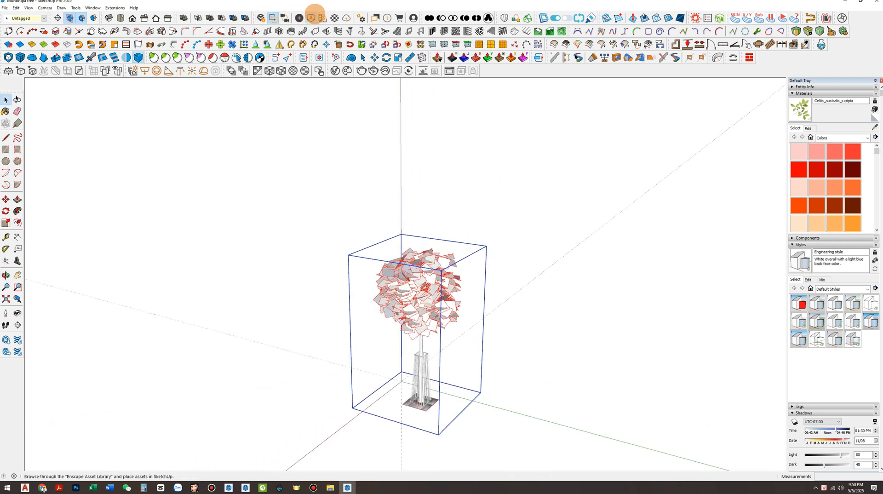
pyautogui.moveTo(319, 18)
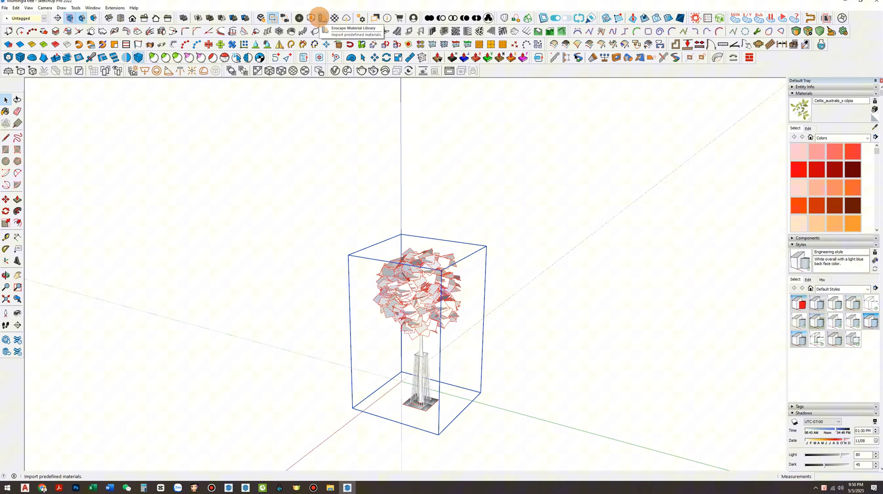
pyautogui.click(319, 18)
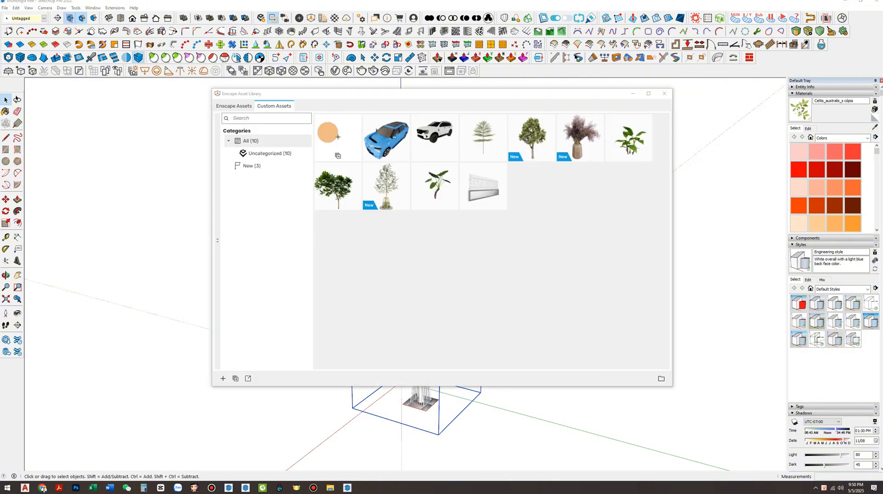
pyautogui.click(223, 378)
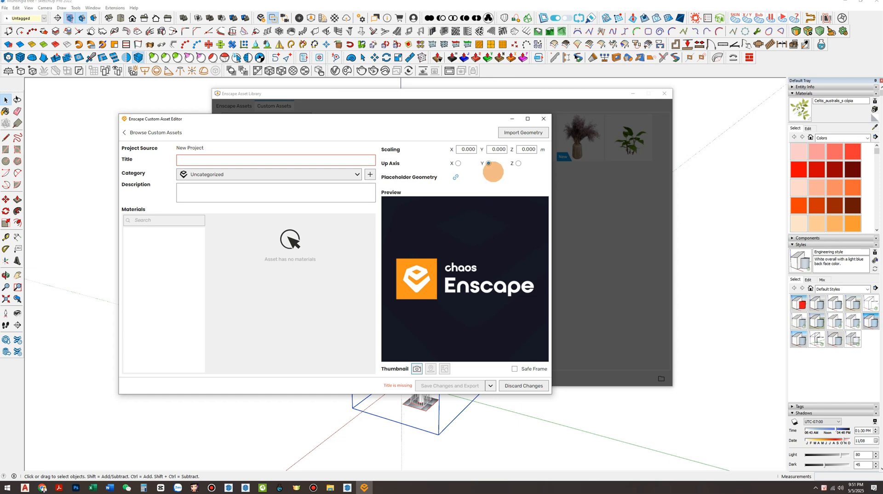
# Import the Muntingia tree FBX from its project folder into the maximized asset editor
pyautogui.click(527, 118)
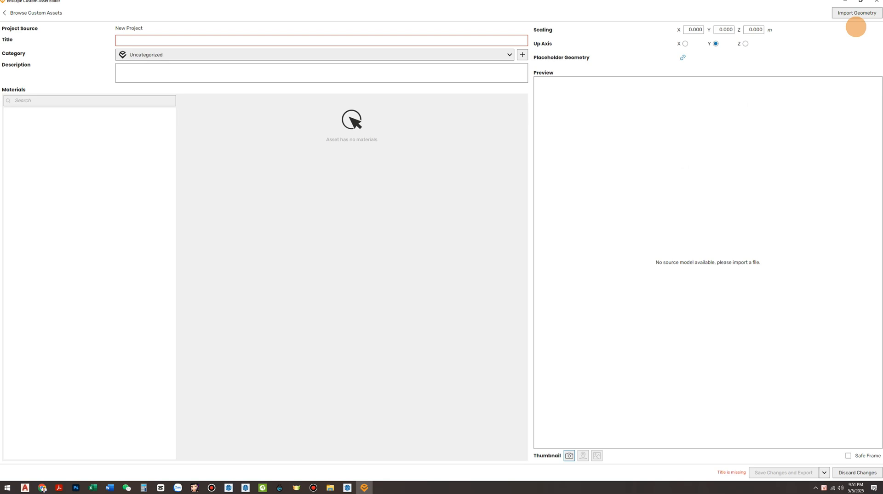
pyautogui.moveTo(856, 13)
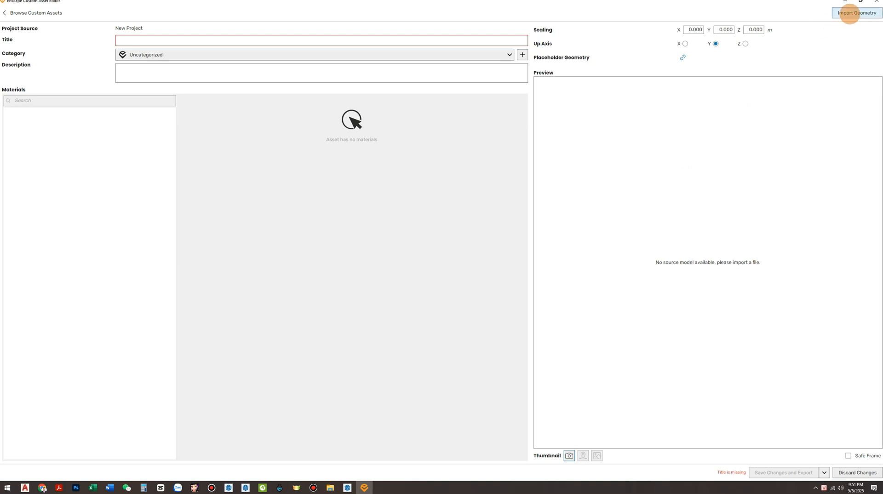
pyautogui.click(857, 12)
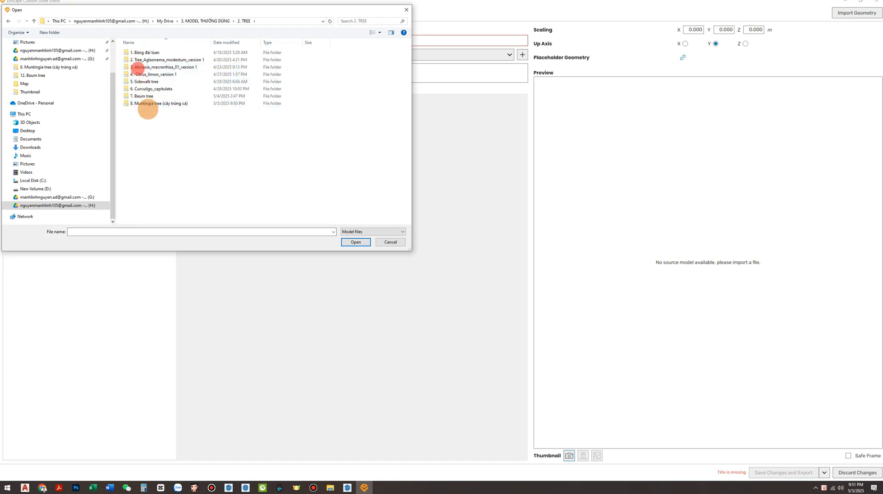
pyautogui.doubleClick(160, 103)
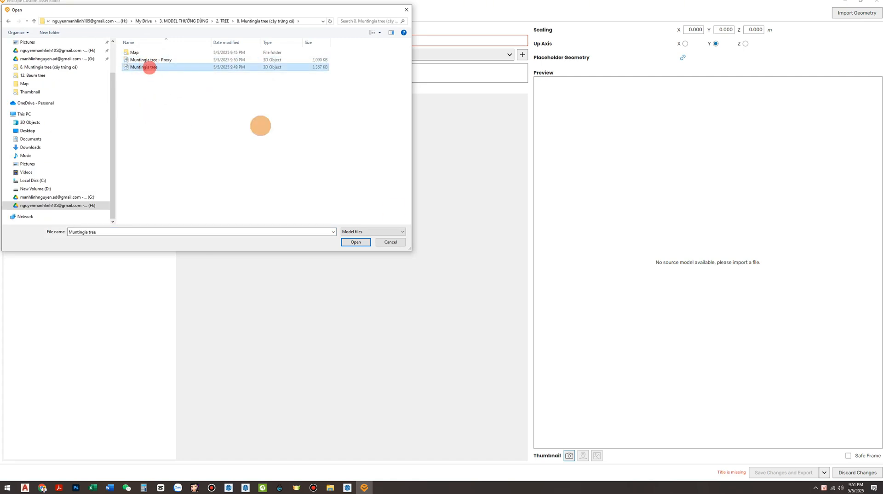
pyautogui.click(355, 241)
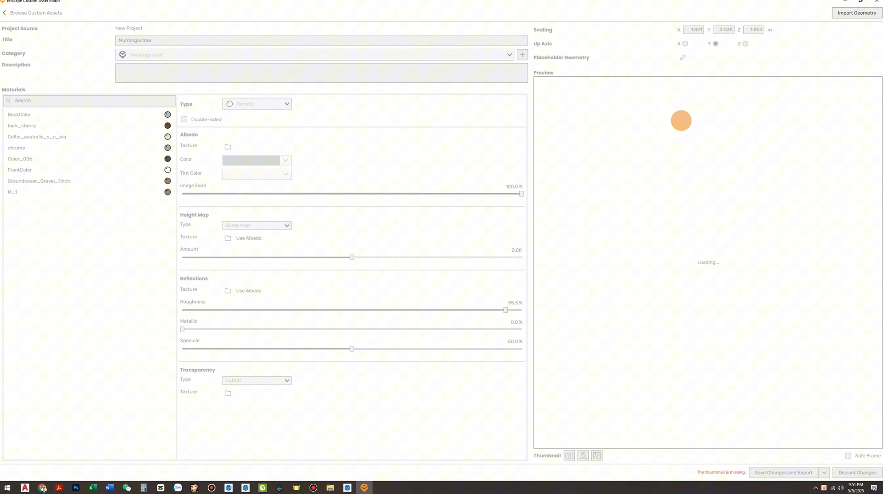
# Make the leaf material Foliage with 3.png and 3-NormalMap bump, and chrome glossy metallic
pyautogui.click(17, 148)
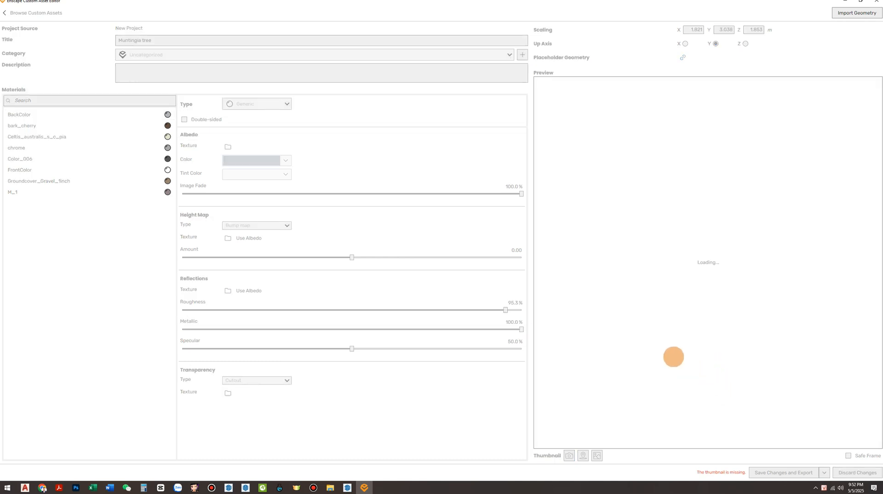
pyautogui.click(227, 147)
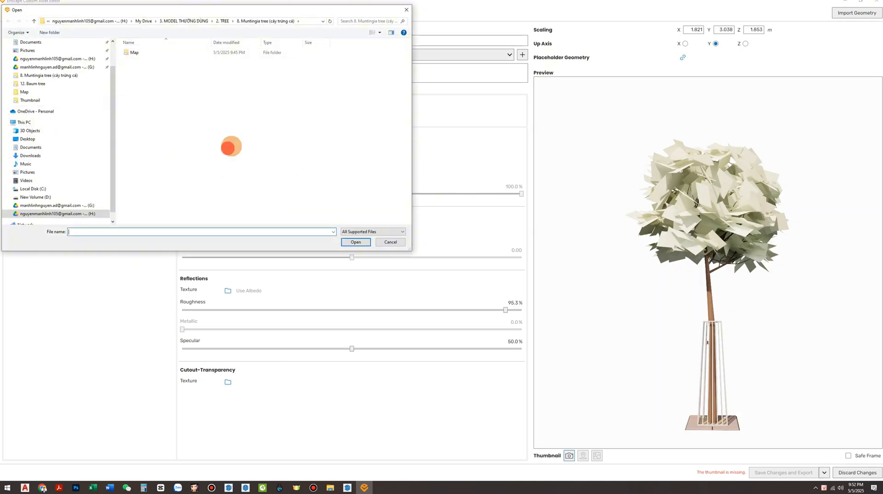
pyautogui.doubleClick(133, 52)
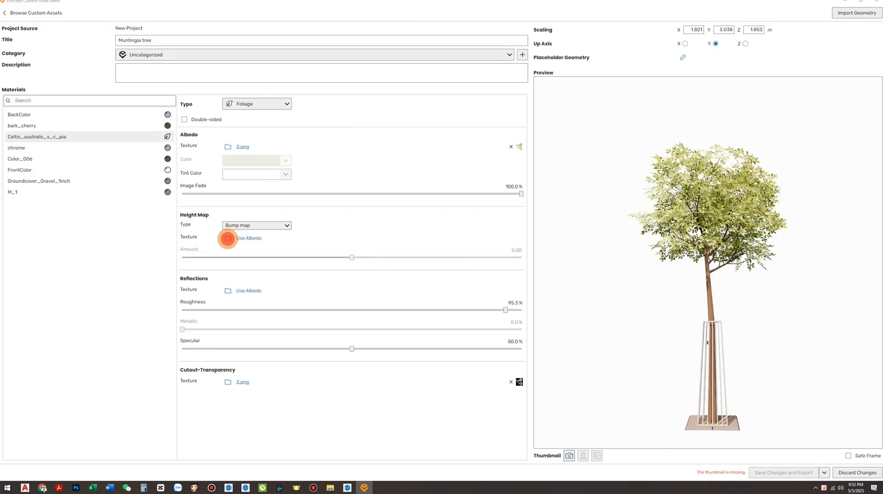
pyautogui.click(228, 238)
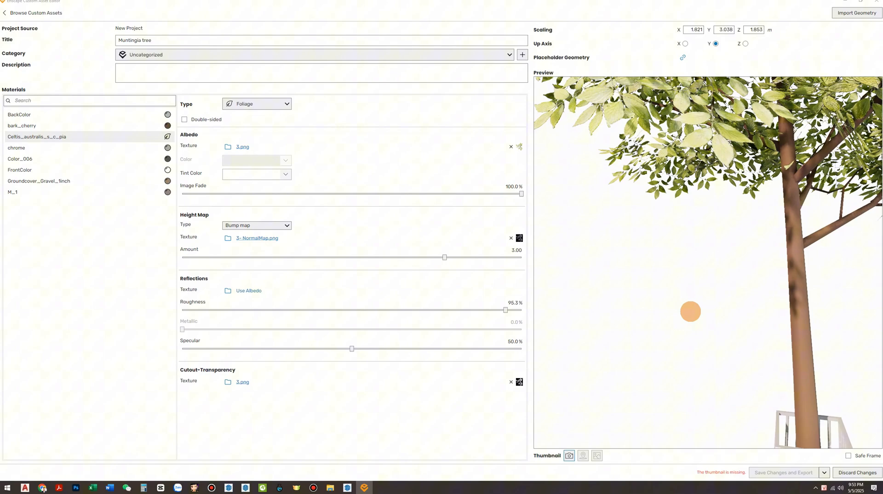
pyautogui.click(22, 125)
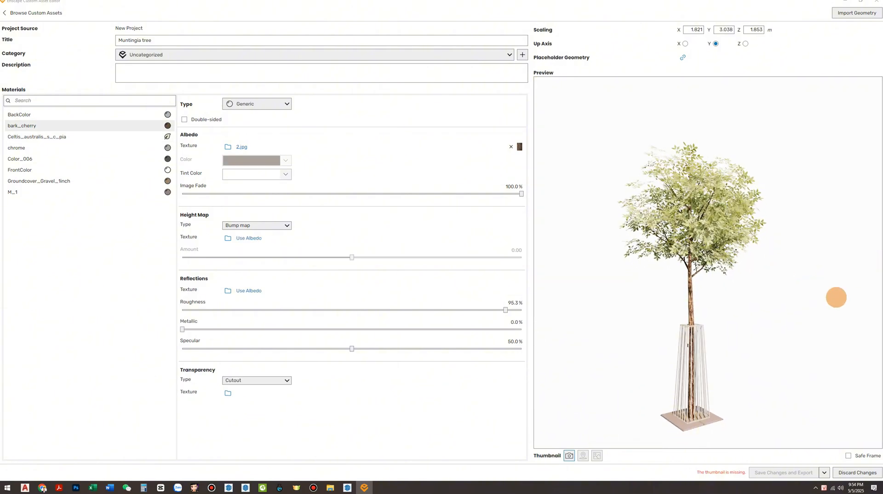
pyautogui.click(17, 148)
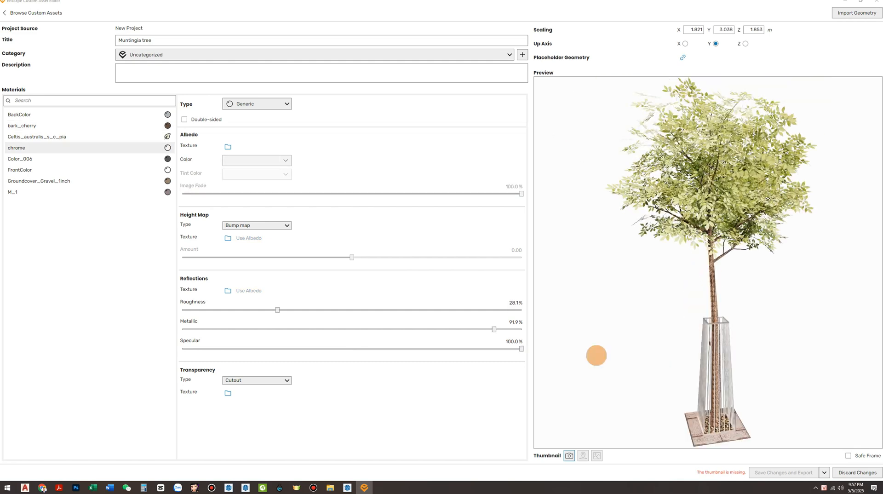
pyautogui.moveTo(603, 328)
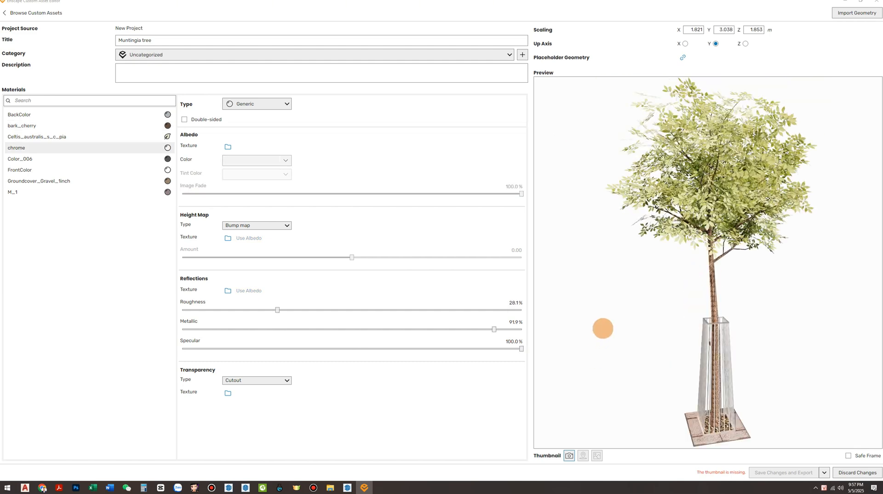
pyautogui.moveTo(595, 414)
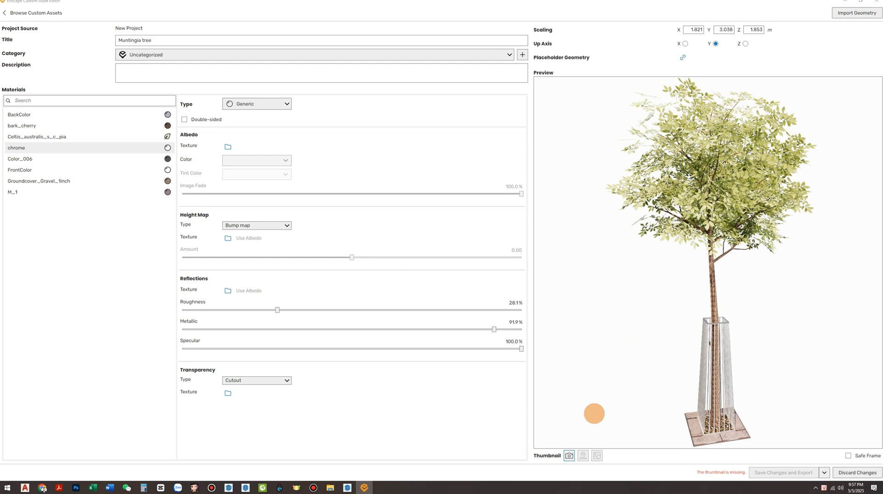
pyautogui.moveTo(597, 438)
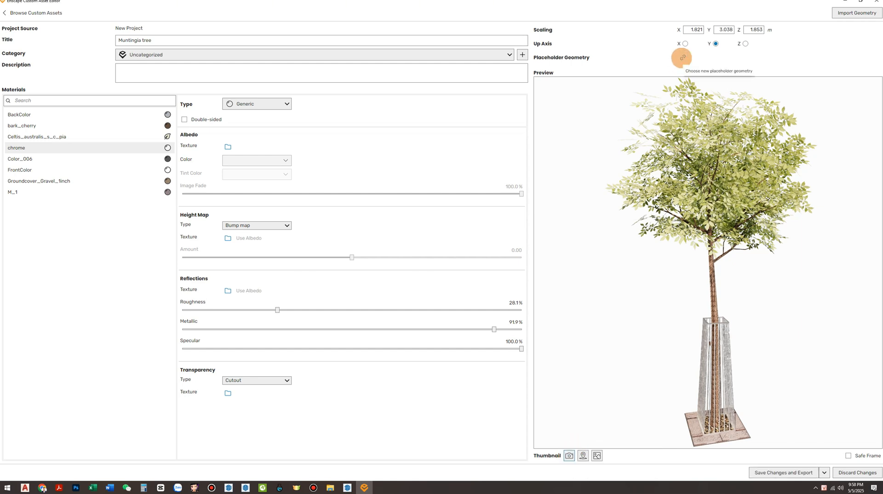
pyautogui.moveTo(563, 58)
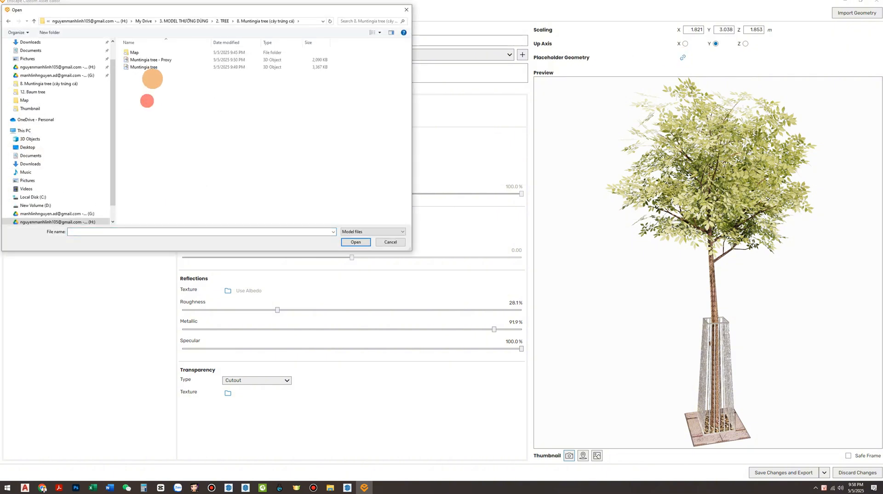
# Assign 'Muntingia tree - Proxy' as placeholder geometry and briefly preview it
pyautogui.click(151, 60)
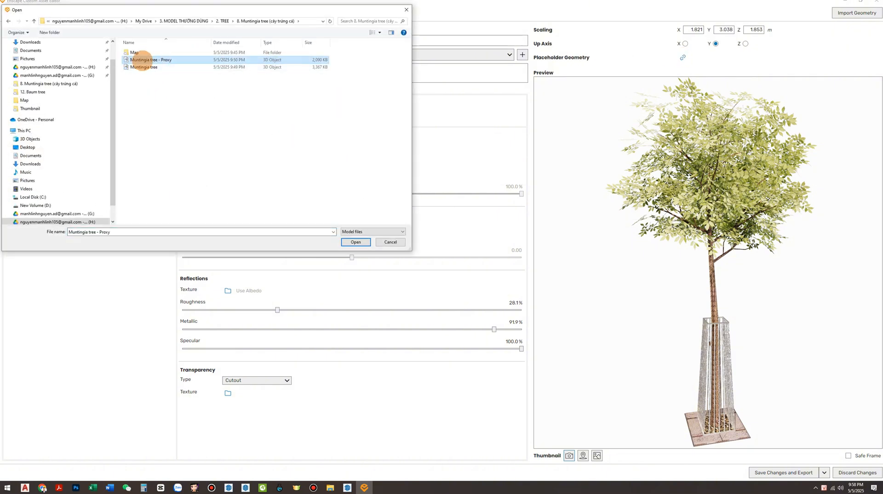
pyautogui.click(354, 242)
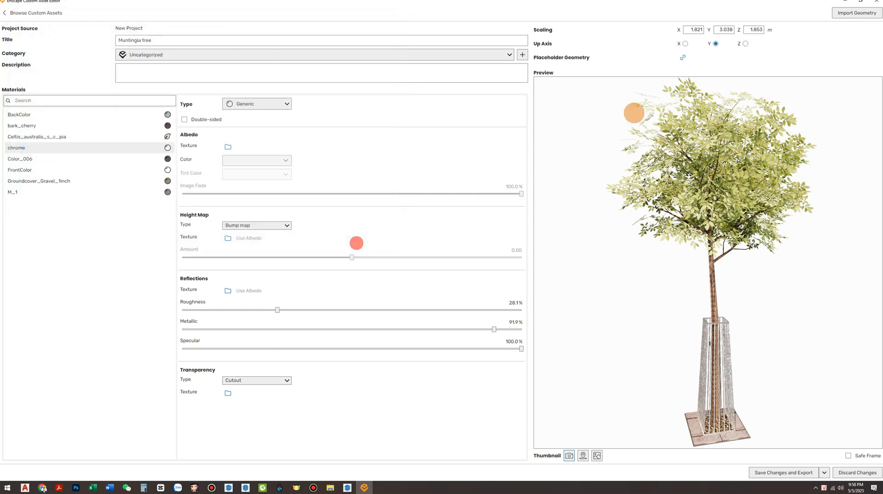
pyautogui.click(683, 58)
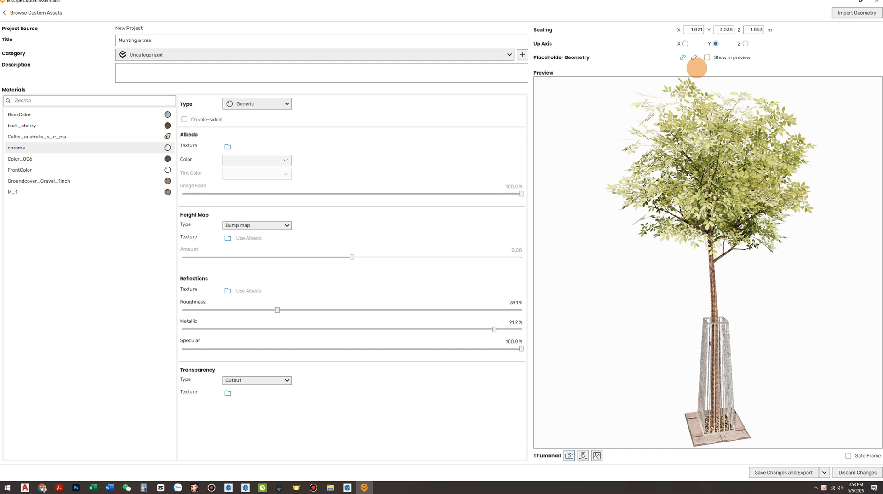
pyautogui.click(694, 58)
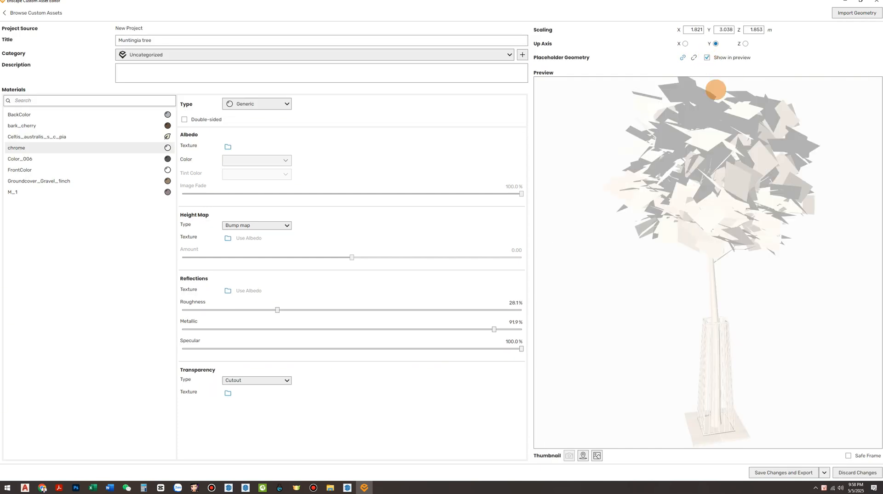
pyautogui.click(707, 58)
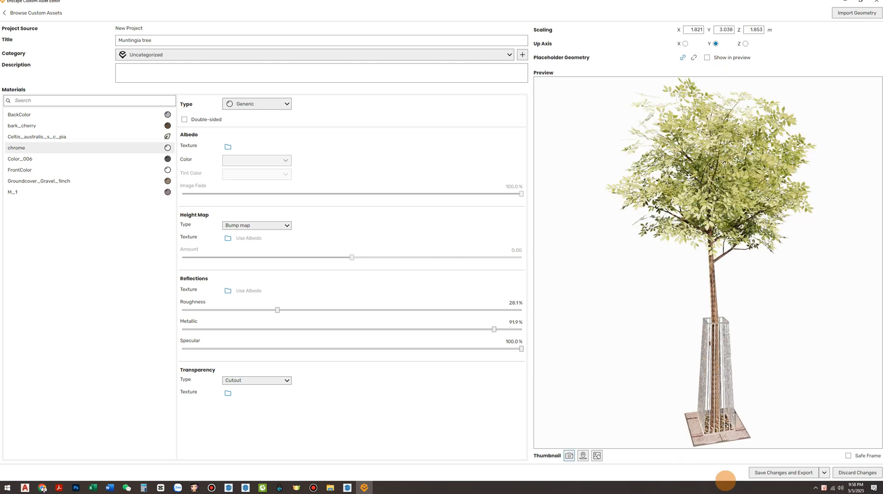
pyautogui.moveTo(783, 472)
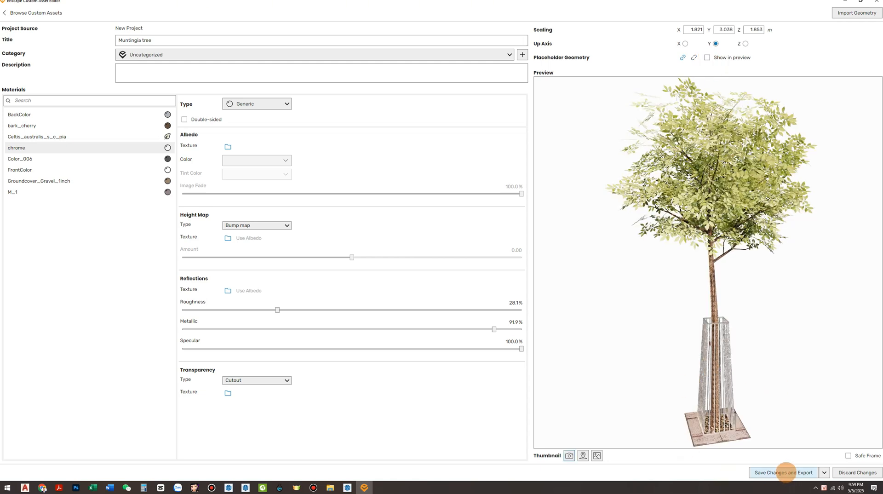
# Save and export the asset, launch Enscape, and place two Muntingia trees
pyautogui.click(784, 472)
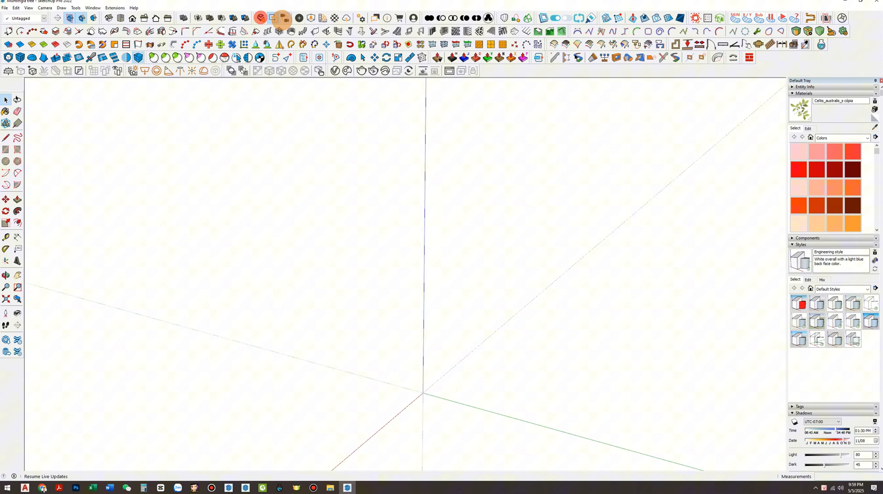
pyautogui.click(260, 17)
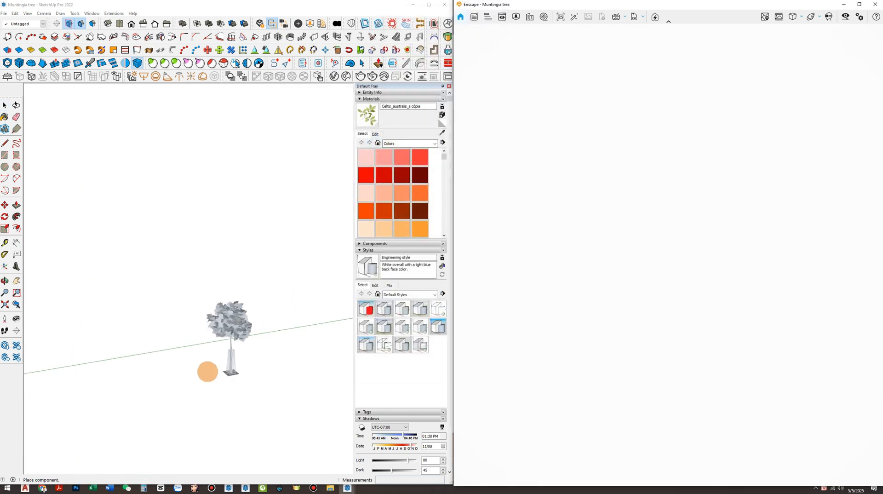
pyautogui.click(163, 366)
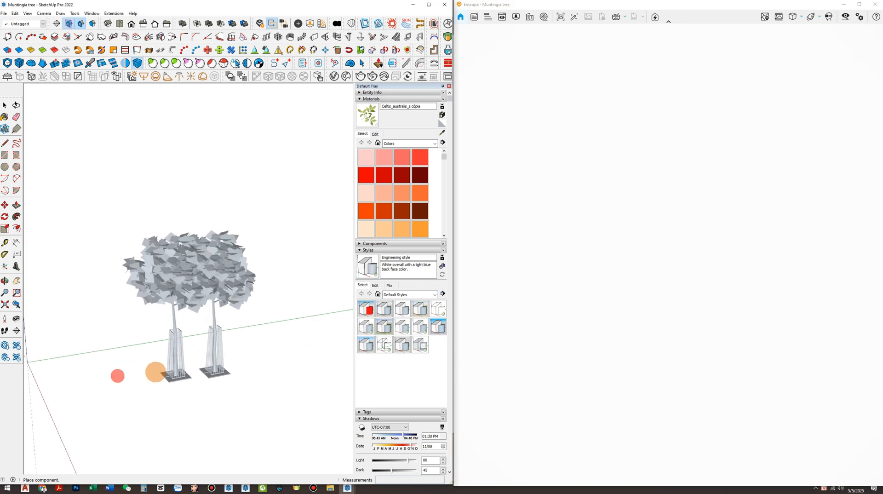